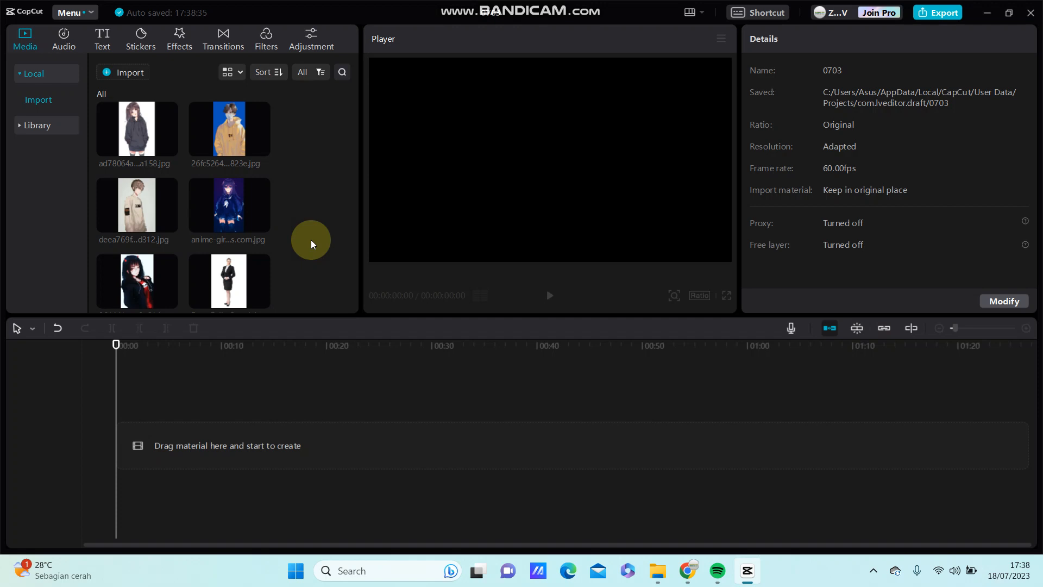
- Scroll the Media panel to reach the 10-second landscape mp4 for the main track
scroll(down, 3)
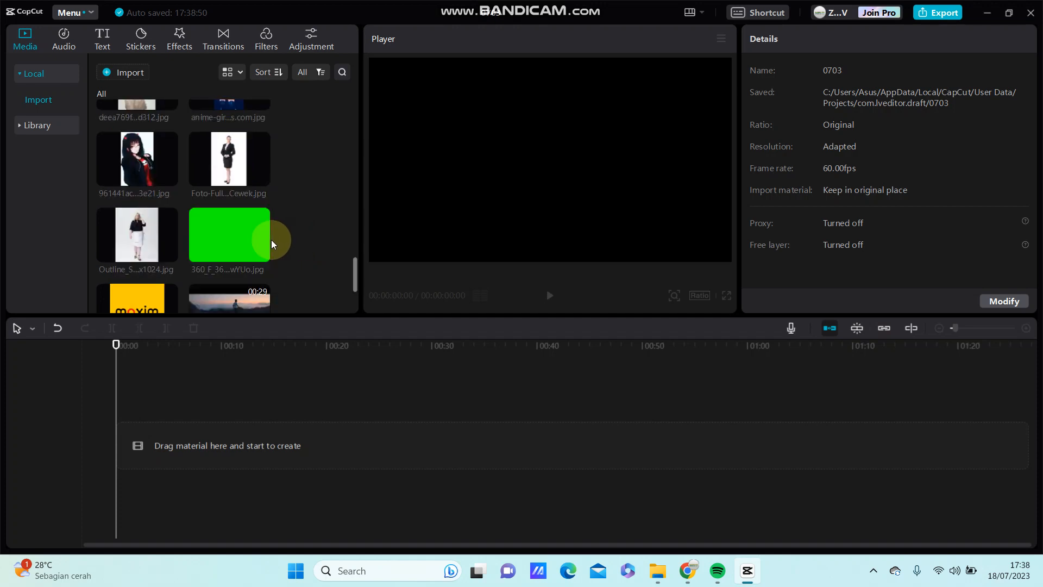
scroll(down, 3)
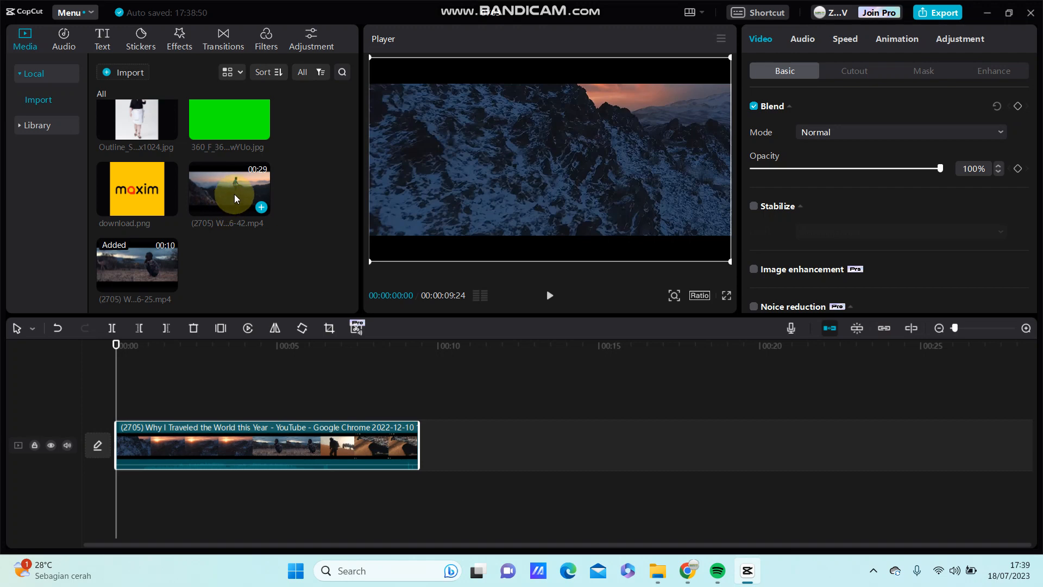
- Drag the 29-second mp4 onto a track above the main clip and select it
drag(229, 188, 126, 389)
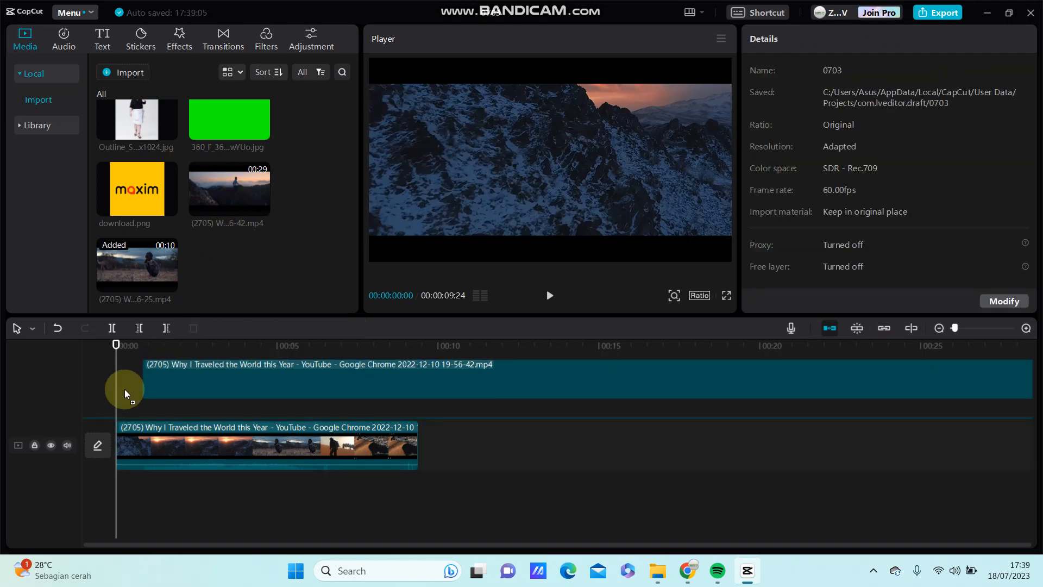
click(193, 399)
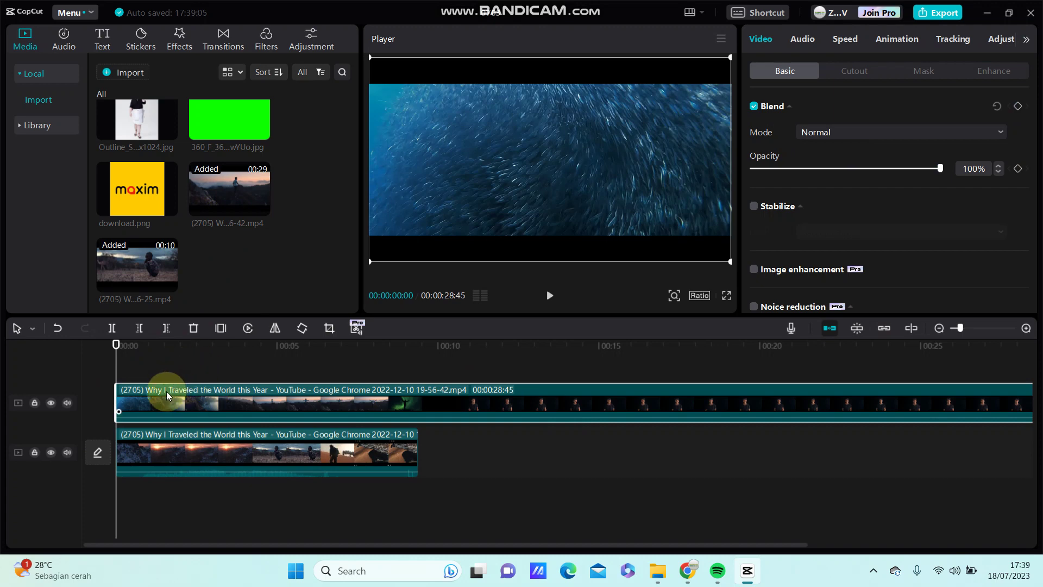
- Split the overlay near 10 s, move the kept part to 0, and trim its end to the main clip
click(453, 407)
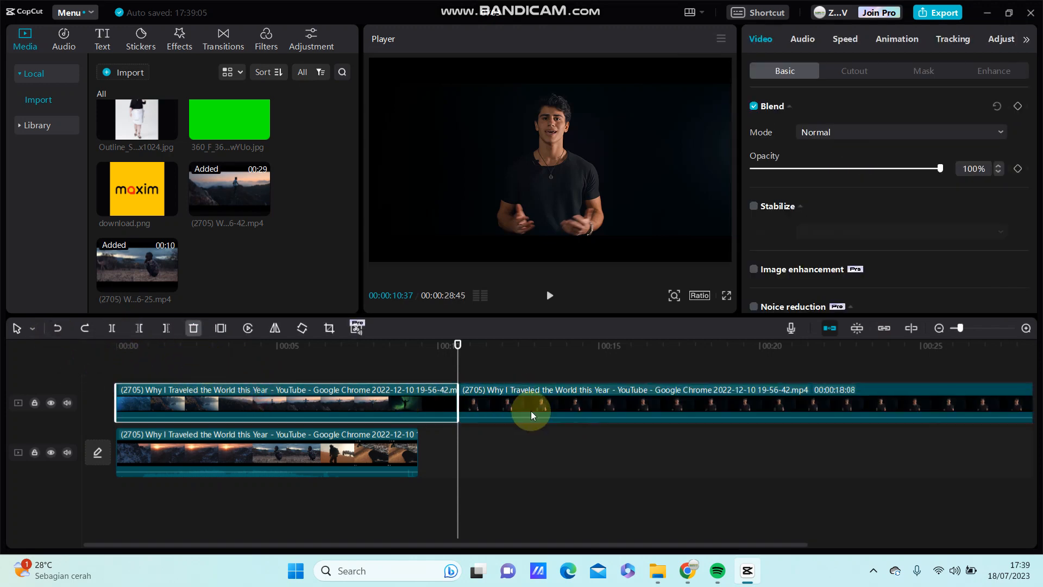
drag(532, 402, 696, 403)
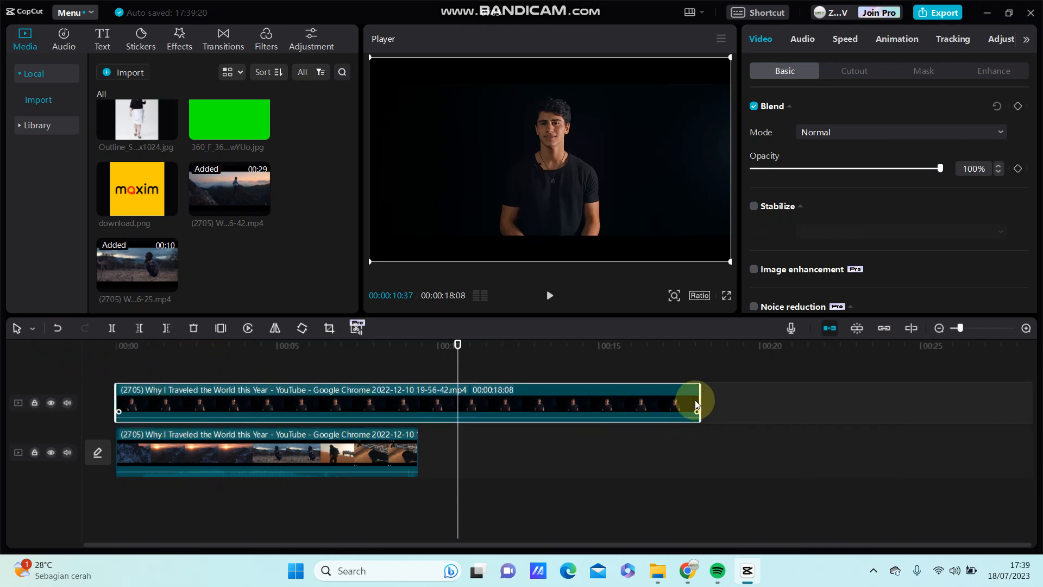
drag(695, 405, 417, 423)
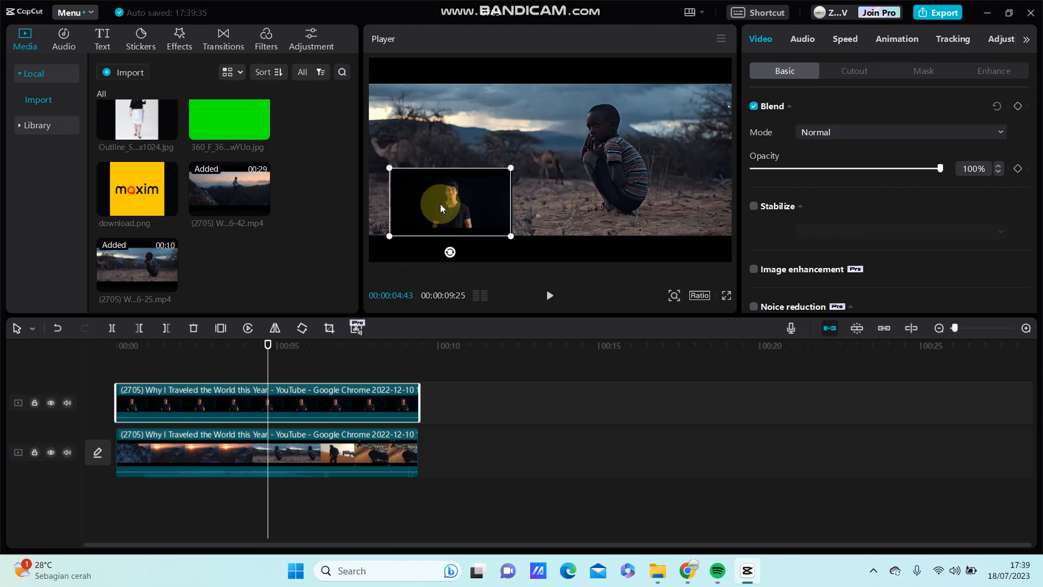
- Nudge the small picture-in-picture overlay further left over the landscape footage
drag(449, 204, 436, 197)
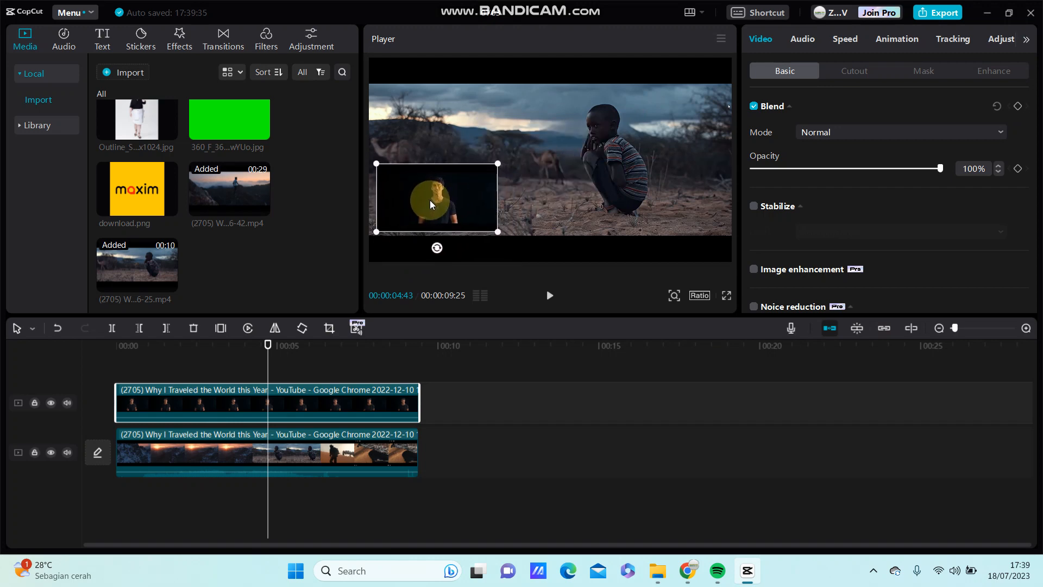